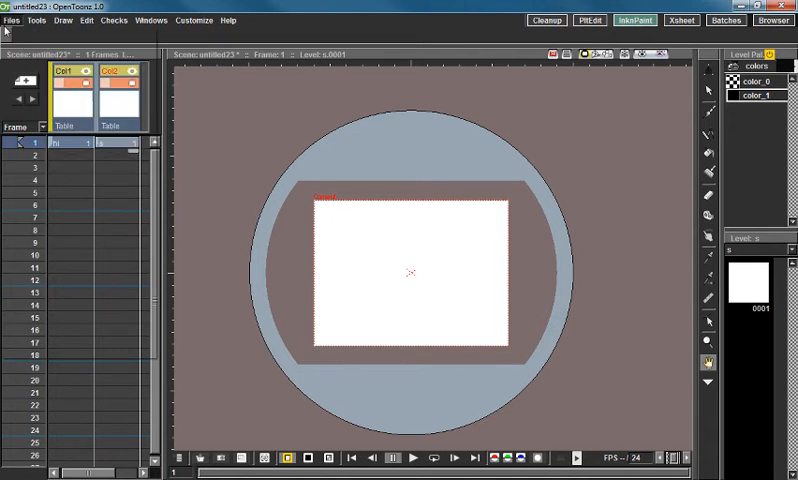
# Select frame 1 of the first column and change the autosave interval from 15 to 5 minutes
pyautogui.click(95, 143)
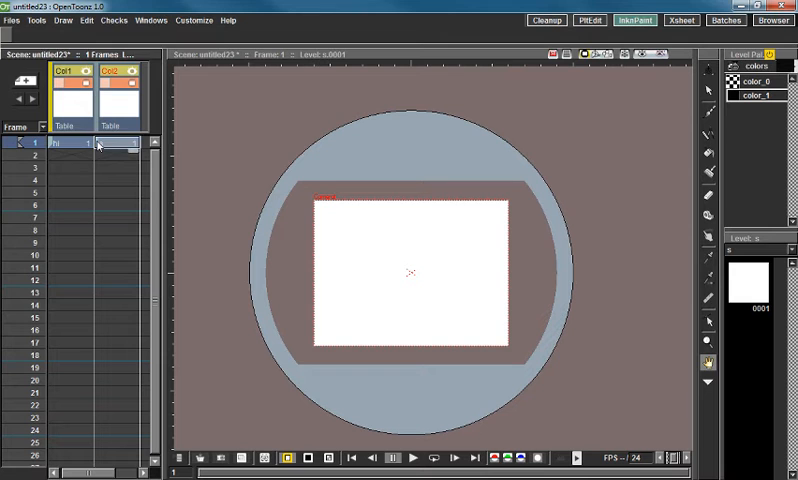
pyautogui.click(11, 20)
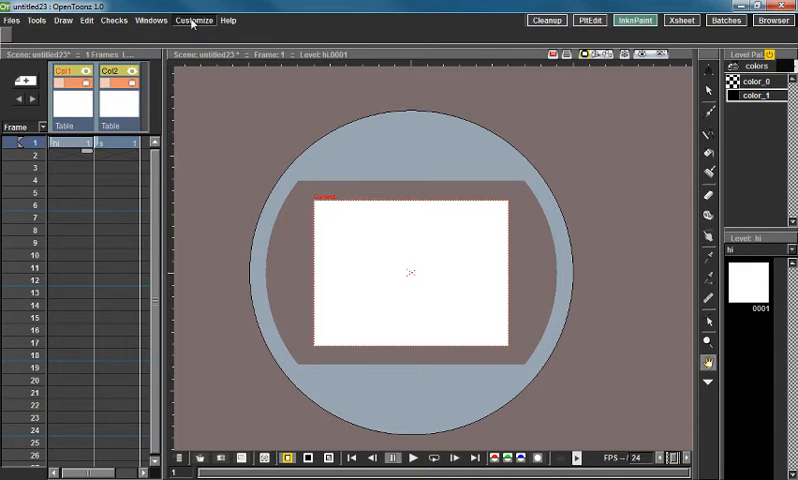
pyautogui.click(194, 19)
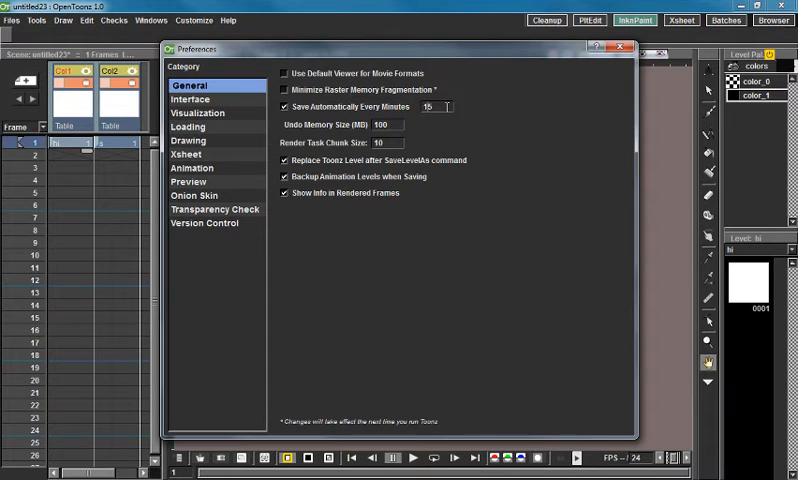
pyautogui.write('5')
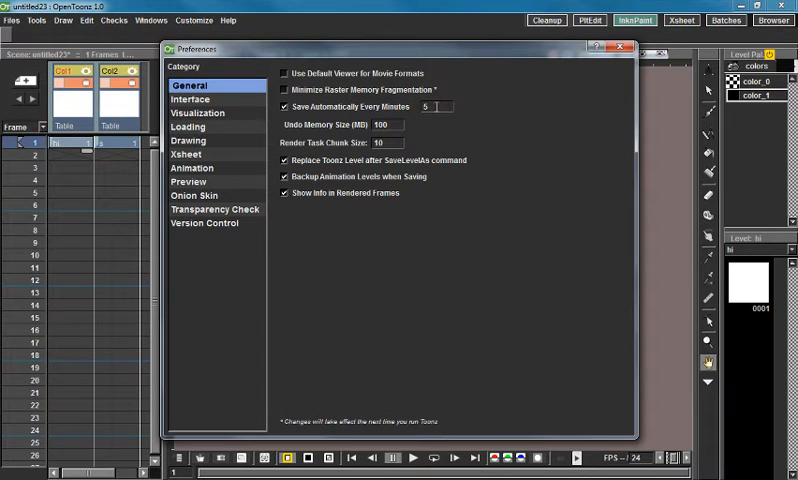
pyautogui.moveTo(440, 106)
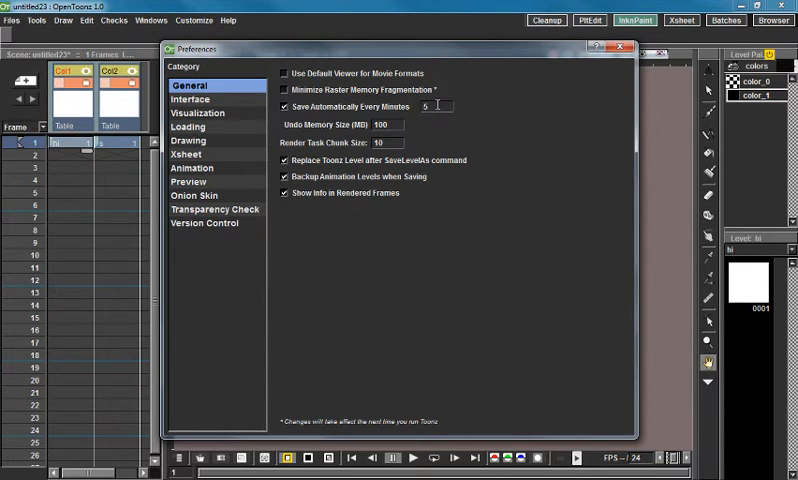
pyautogui.write('1')
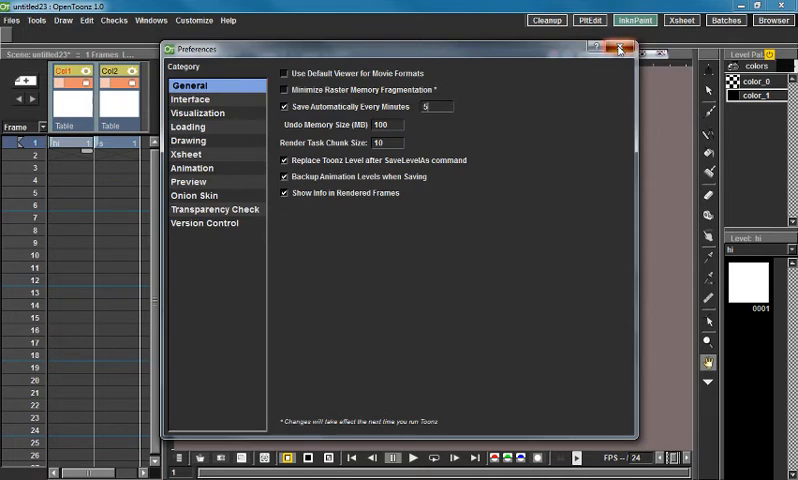
pyautogui.click(619, 48)
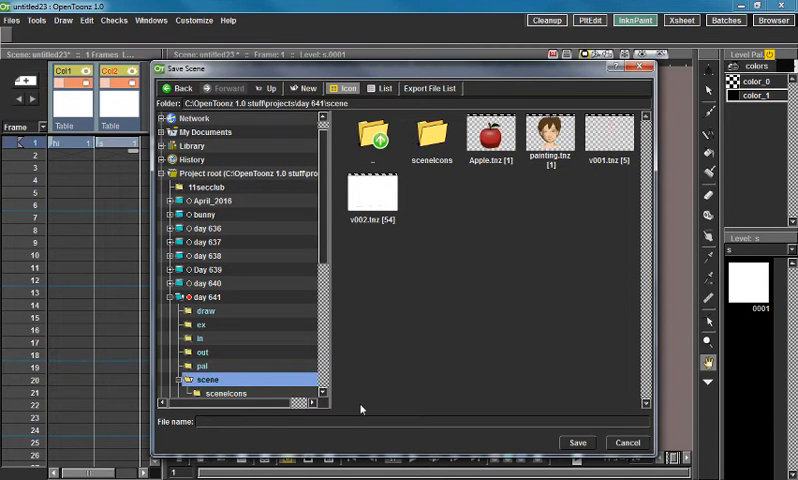
# Enter 'hi' as the scene file name and save it
pyautogui.write('hi')
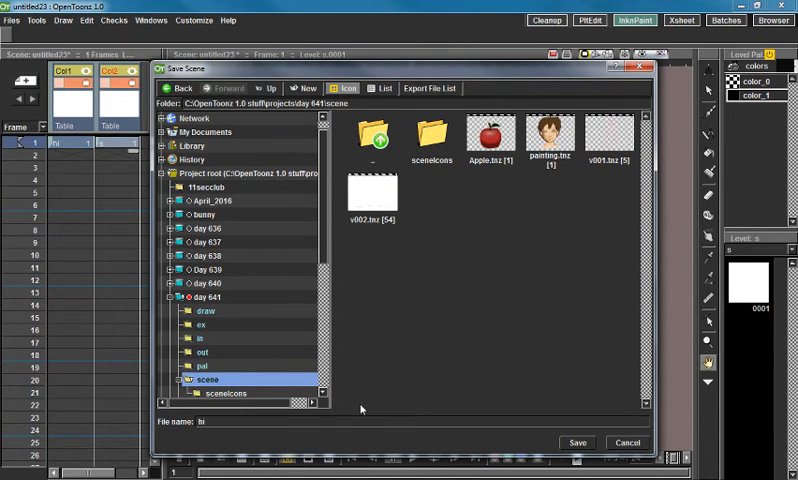
pyautogui.click(576, 442)
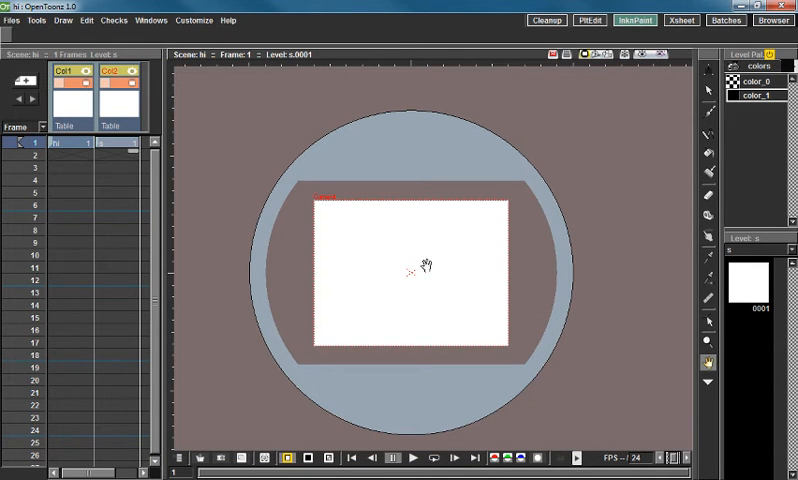
pyautogui.moveTo(248, 265)
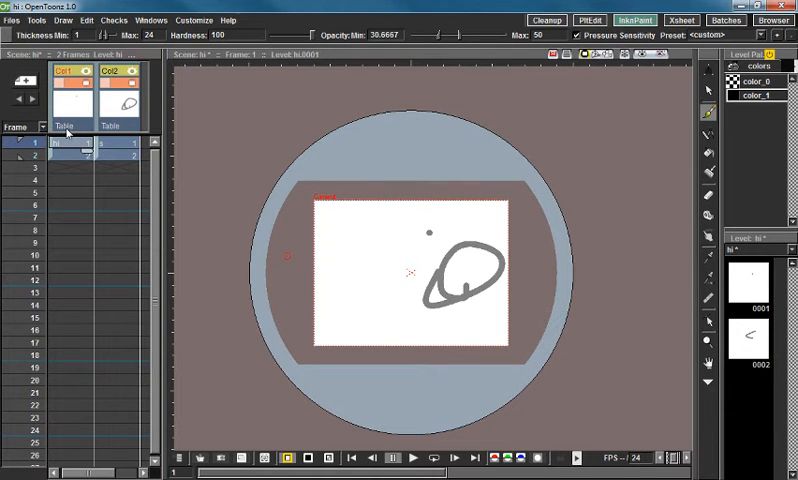
# Open the Customize menu after drawing the looped stroke on frame 2
pyautogui.click(203, 19)
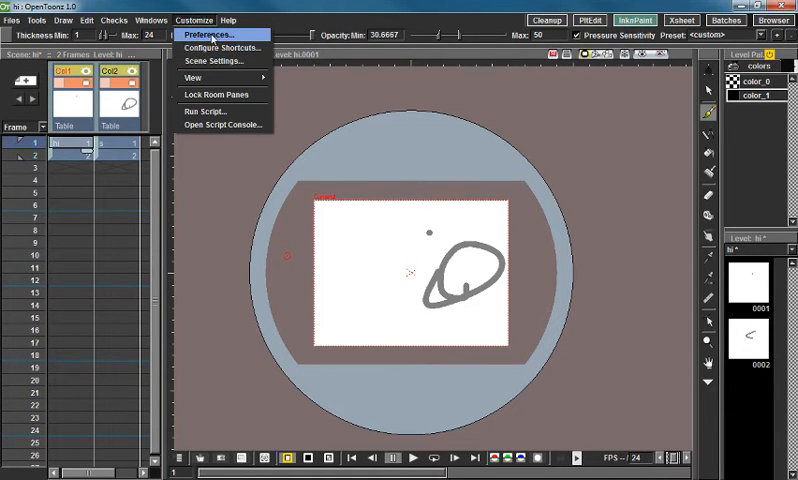
# Assign S to Save Level and Ctrl+S to Save Scene in Configure Shortcuts
pyautogui.click(225, 47)
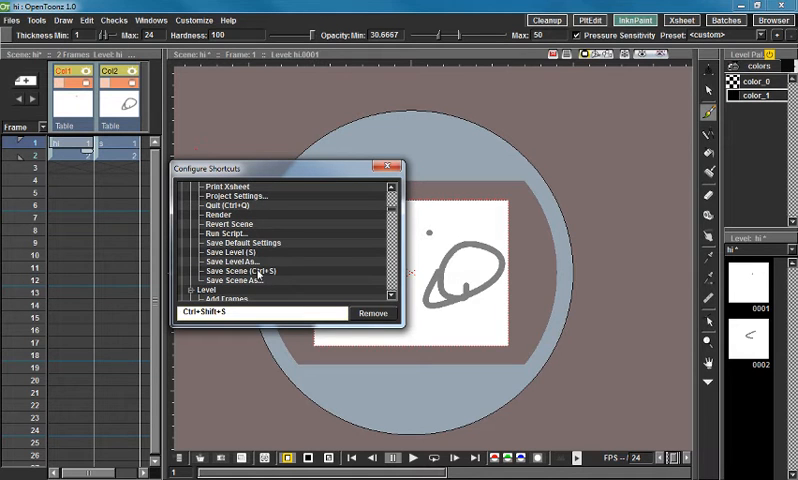
pyautogui.click(238, 254)
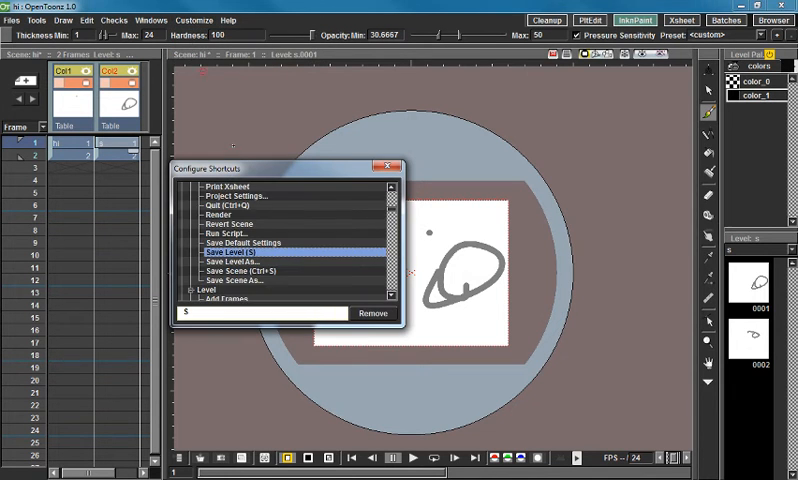
pyautogui.scroll(-3)
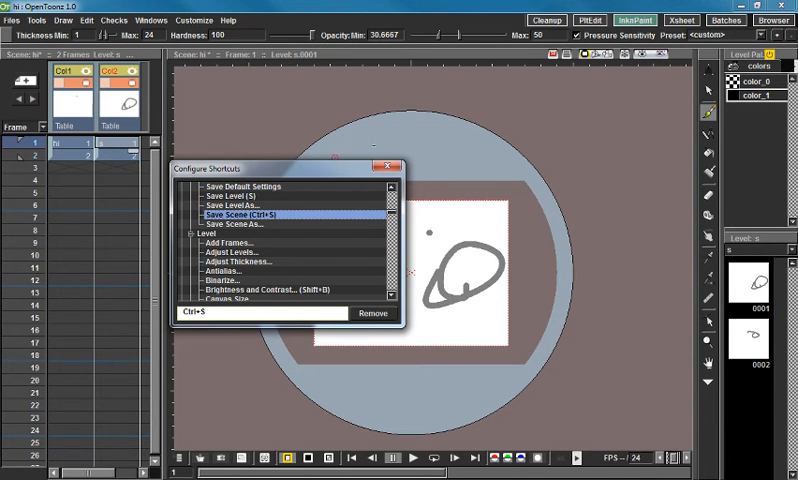
pyautogui.click(389, 167)
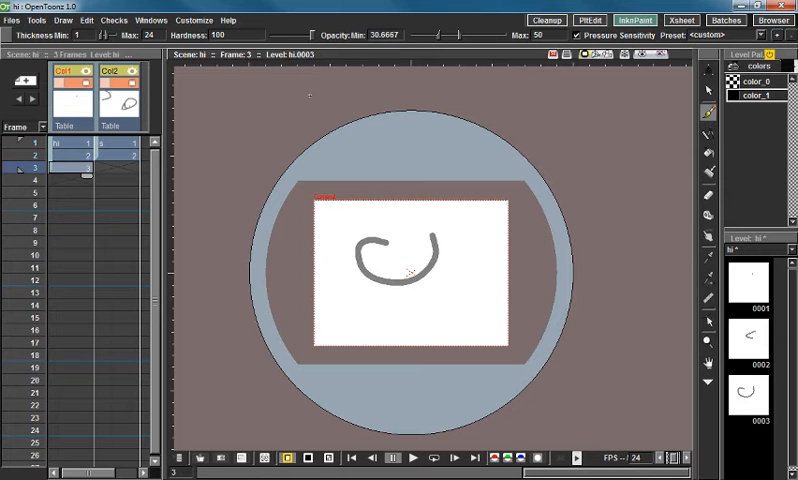
pyautogui.click(191, 19)
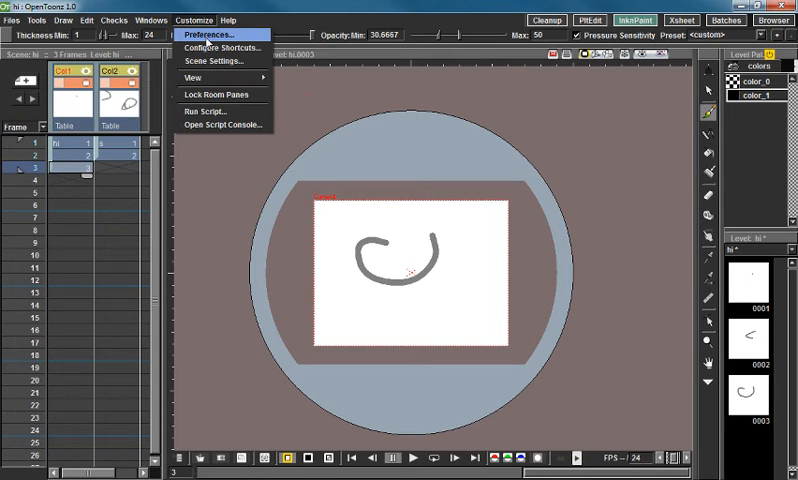
# Assign Ctrl+Shift+S to Save Palette and close the shortcut settings
pyautogui.click(221, 47)
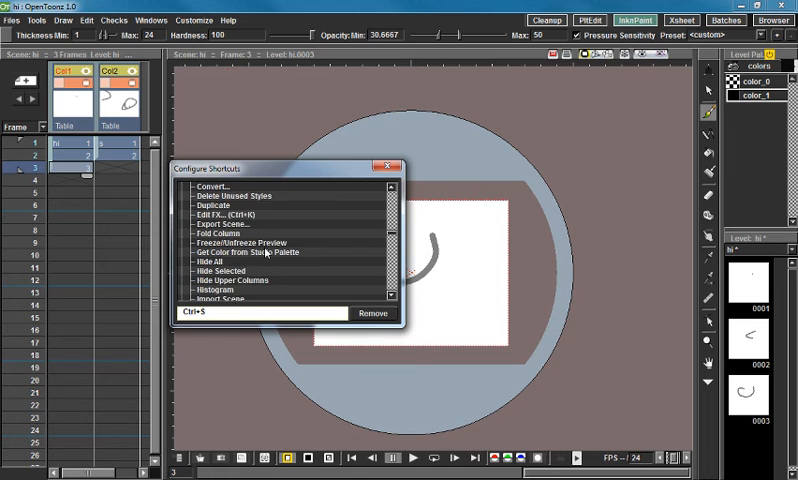
pyautogui.scroll(-3)
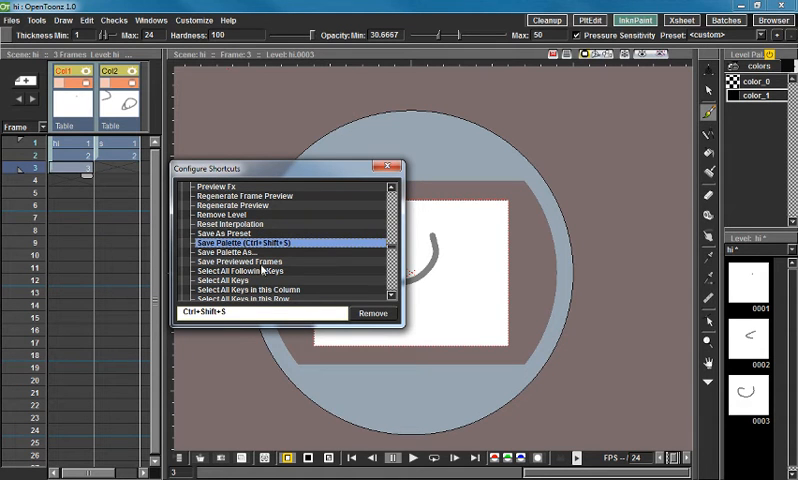
pyautogui.moveTo(280, 277)
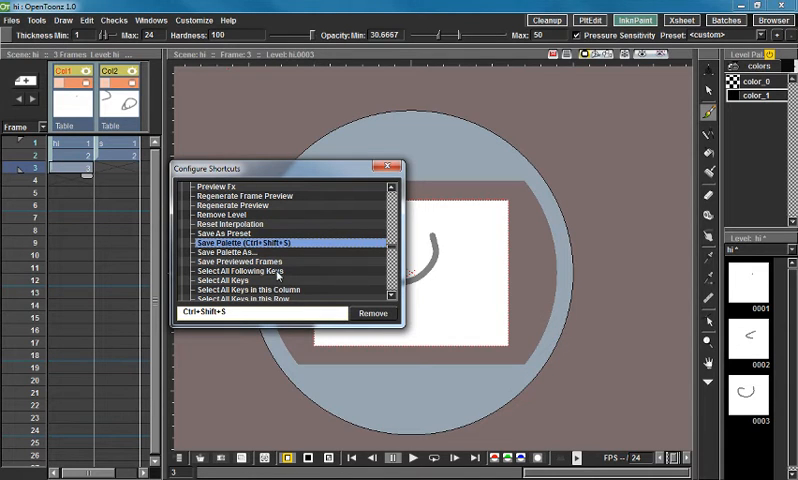
pyautogui.moveTo(280, 274)
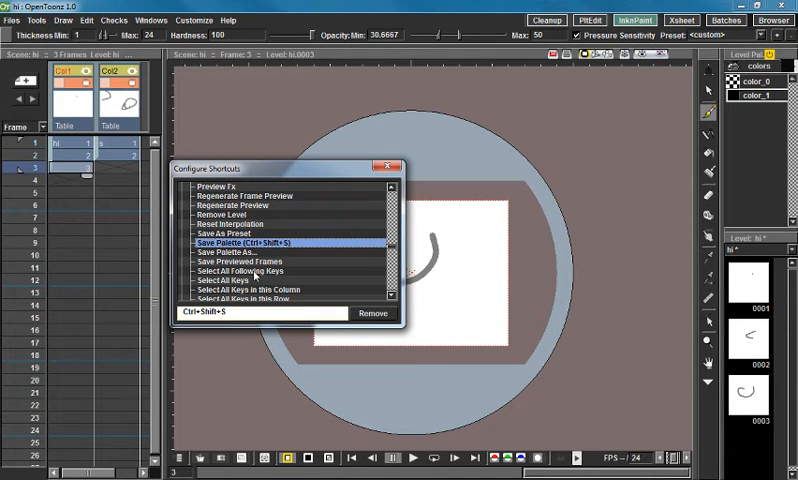
pyautogui.moveTo(284, 296)
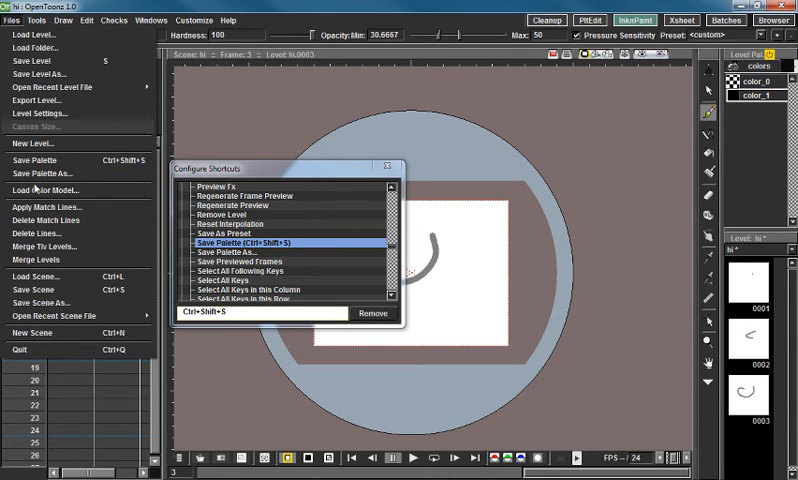
pyautogui.moveTo(195, 327)
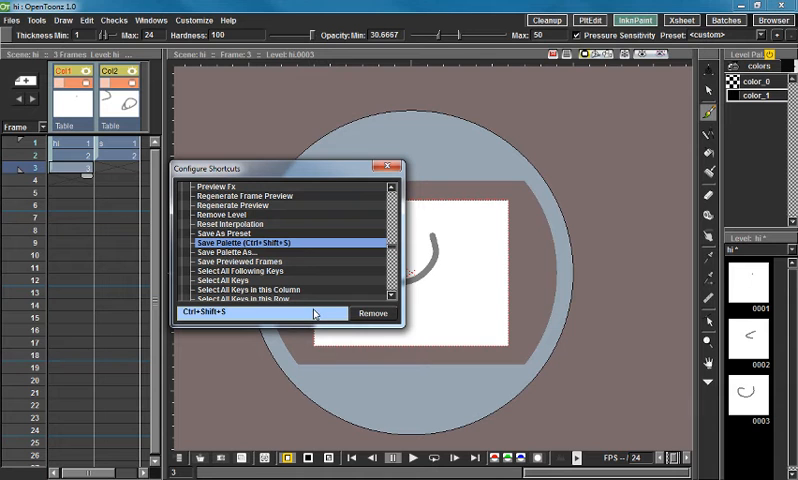
pyautogui.scroll(-3)
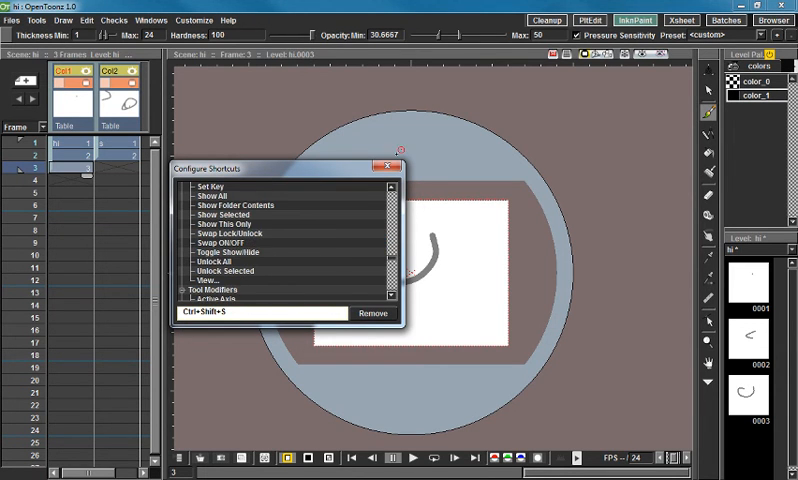
pyautogui.click(396, 157)
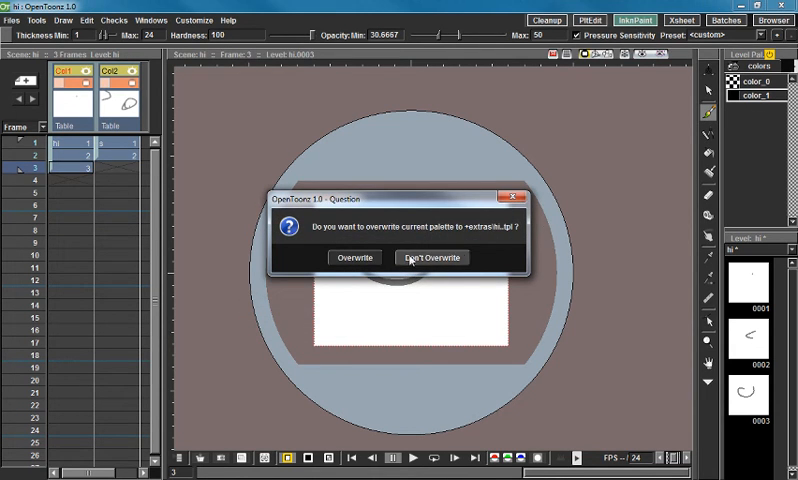
# Choose Don't Overwrite to keep the existing hi palette file
pyautogui.click(431, 258)
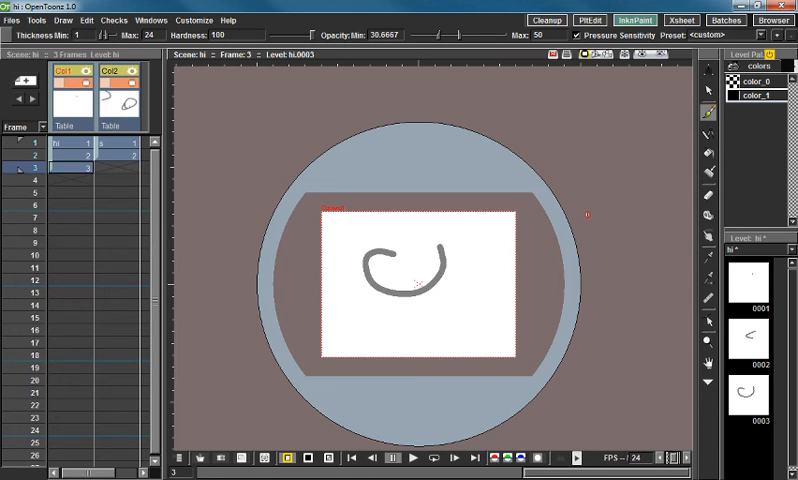
pyautogui.moveTo(293, 190)
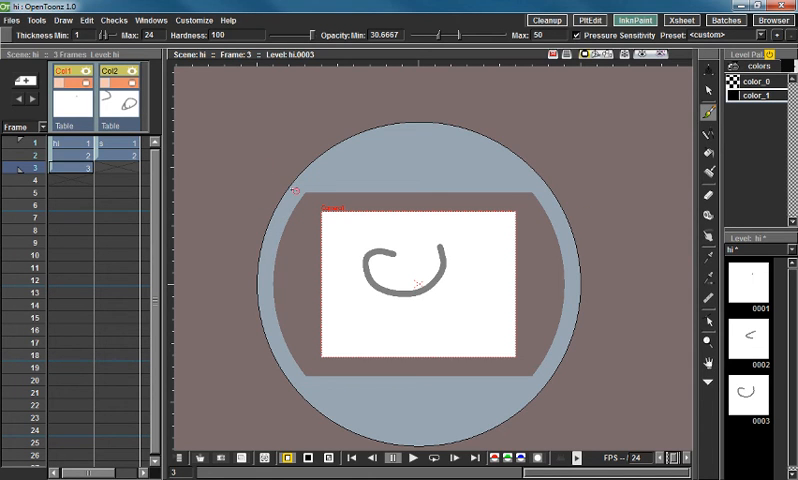